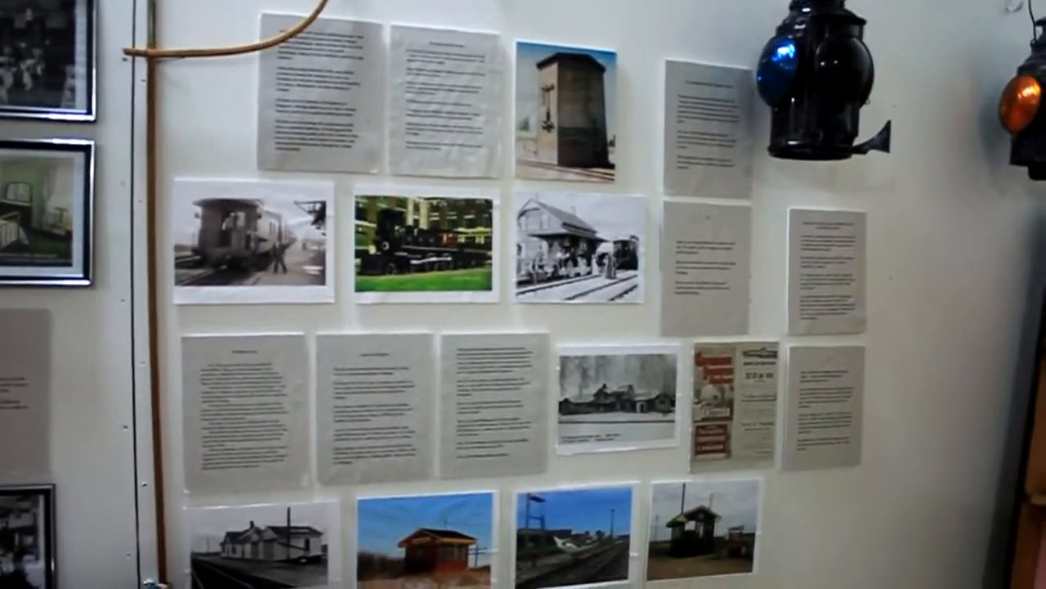
mouse_move(523, 294)
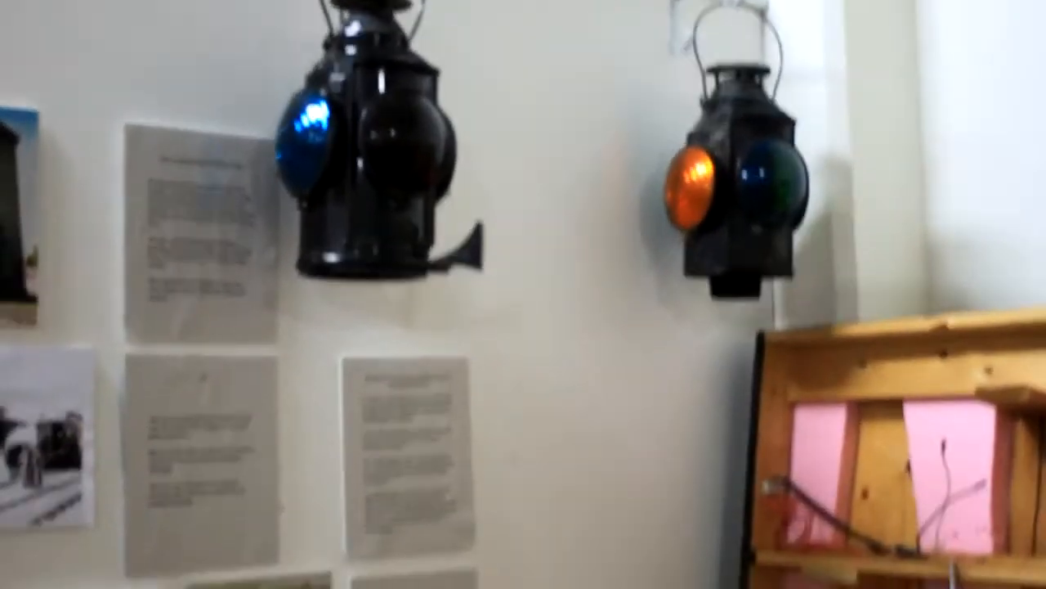